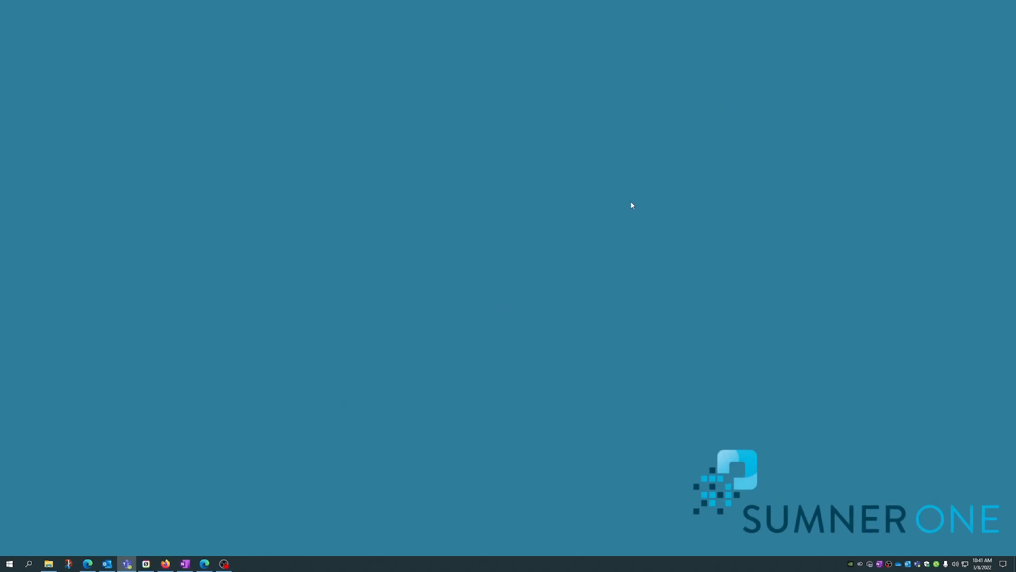
mouse_move(511, 294)
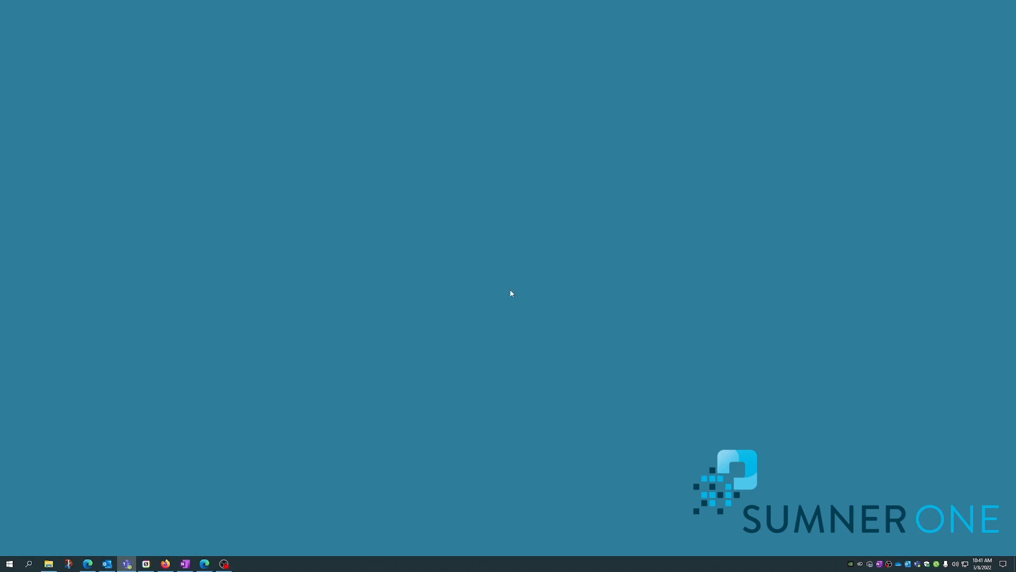
Step: Bring Chrome forward and enter the printer address 10.29.0.80 in the address bar
click(203, 563)
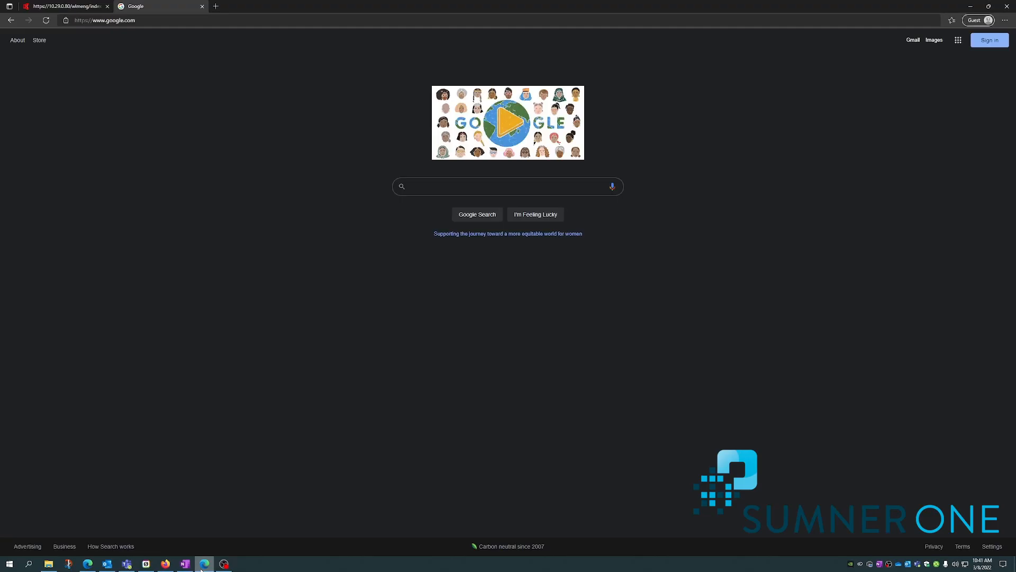
click(104, 20)
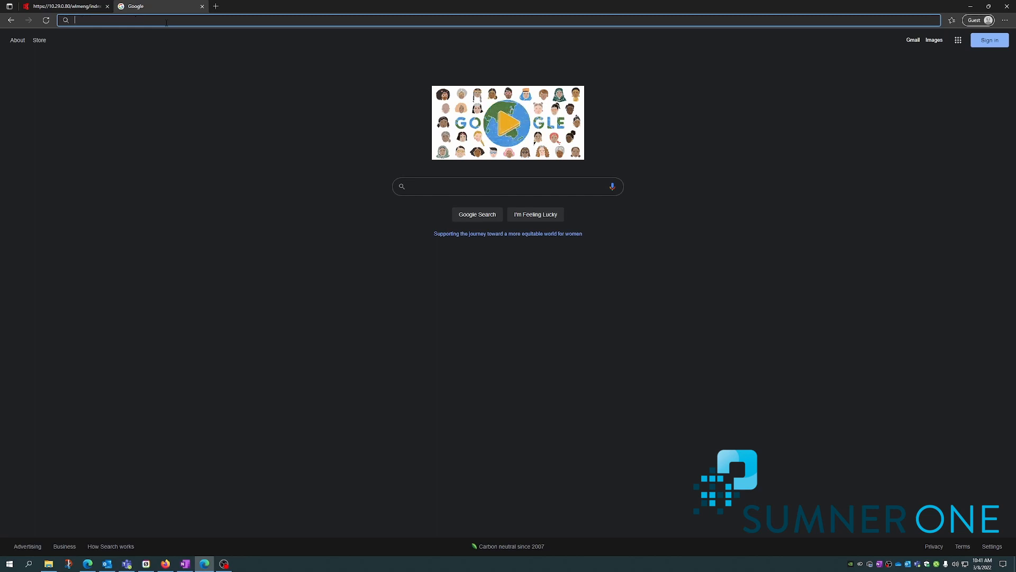
text(1)
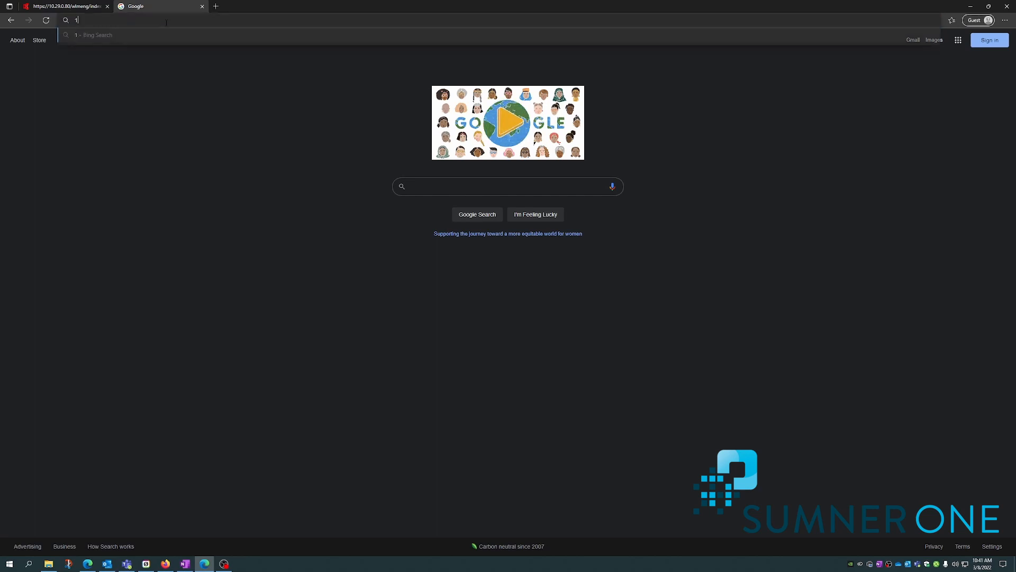
text(10.29.0.80)
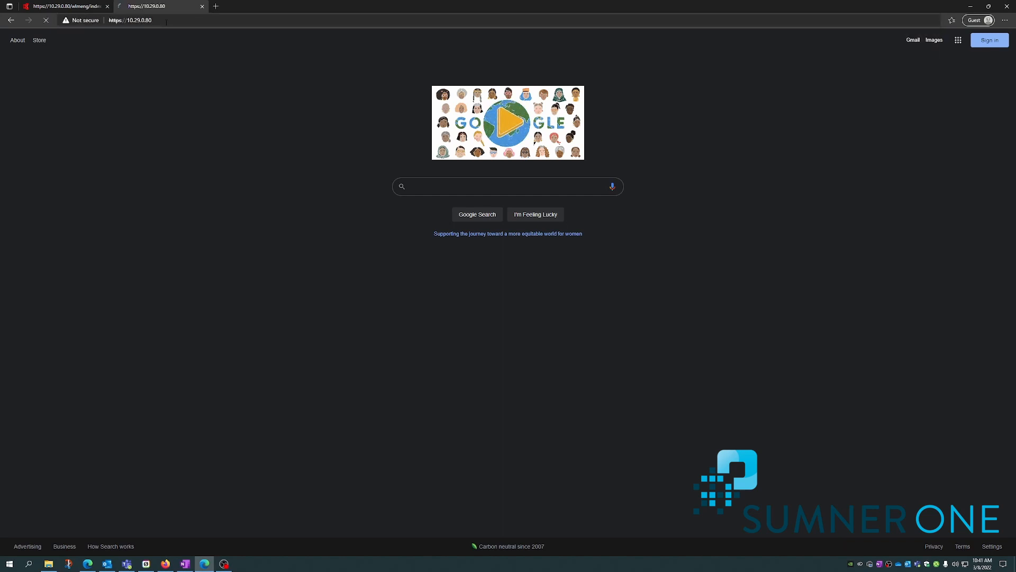
Step: Load the printer page and navigate Address Book > Machine Address Book listing its two entries
click(156, 7)
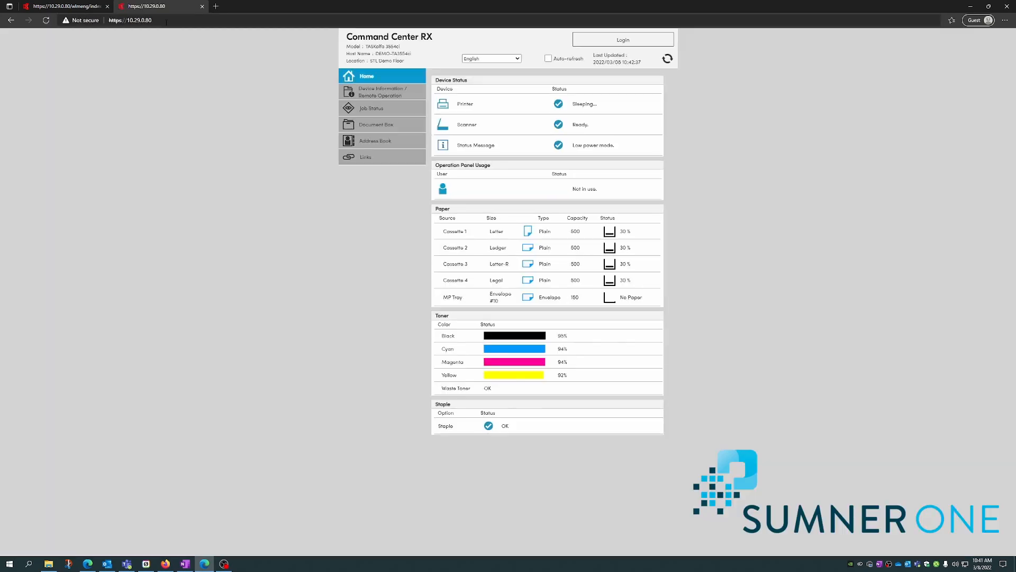
mouse_move(174, 80)
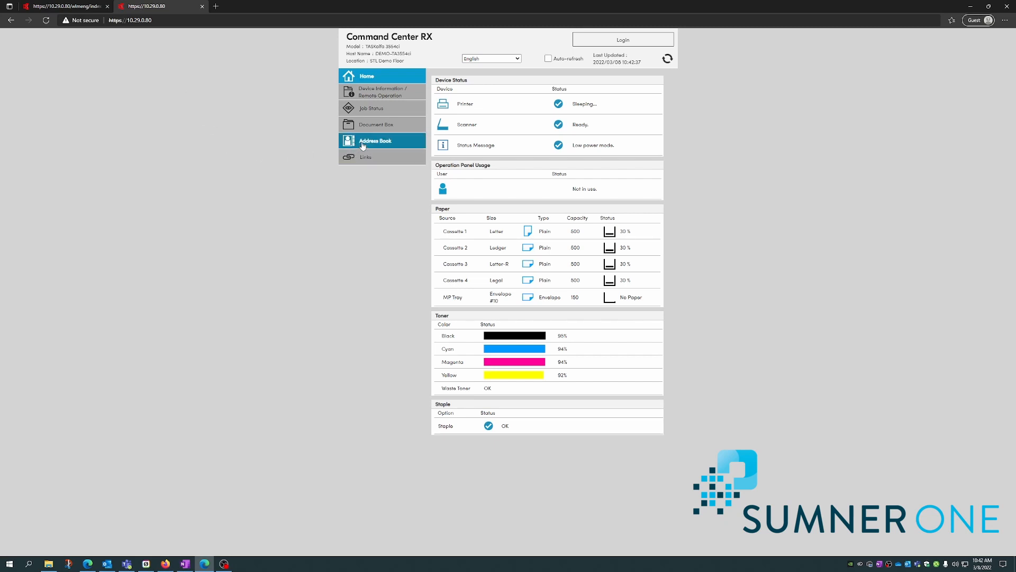
click(375, 140)
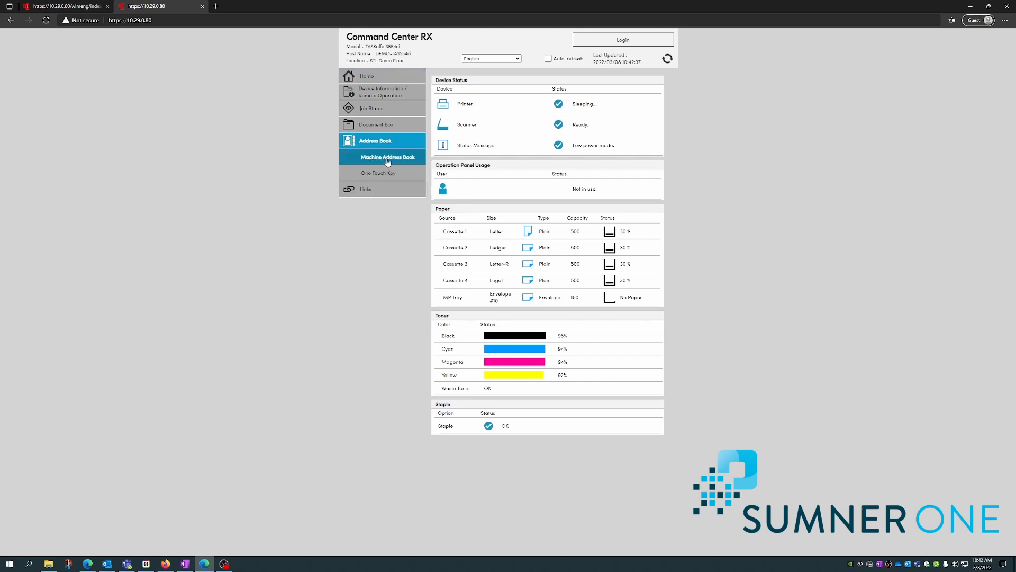
click(388, 156)
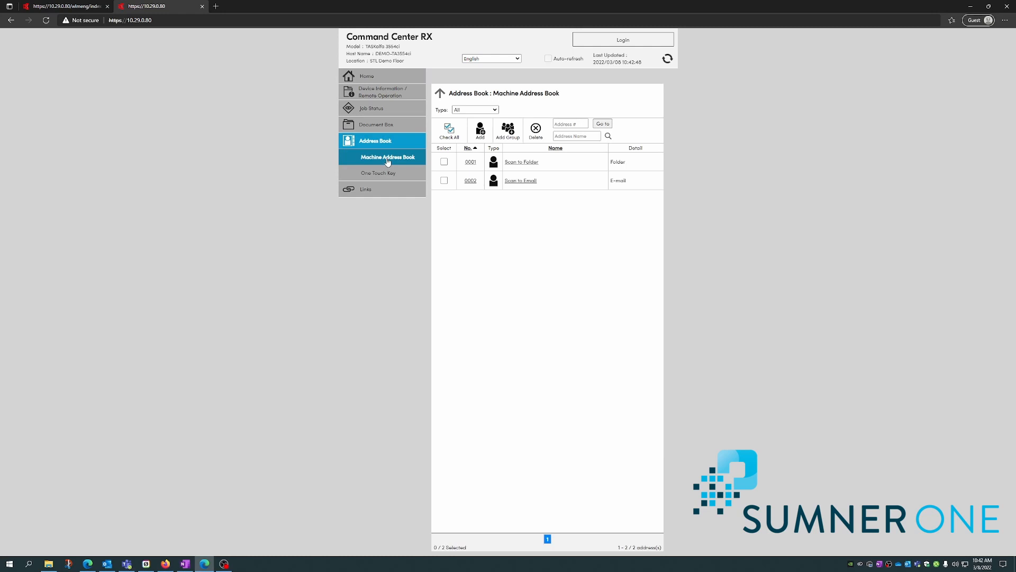
Step: Add a new contact named Mark with his e-mail address and submit it as entry 0003
click(479, 129)
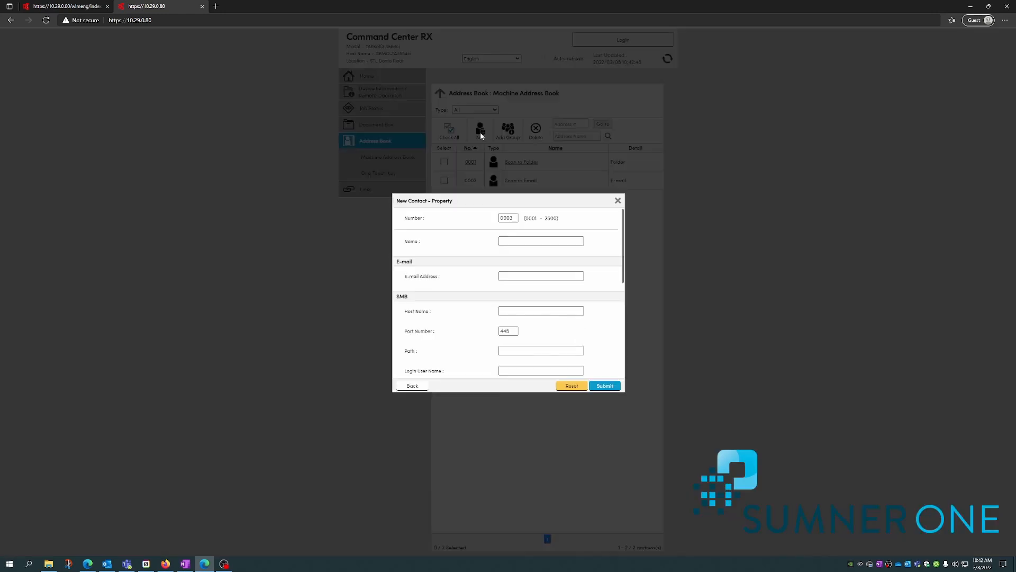
click(541, 241)
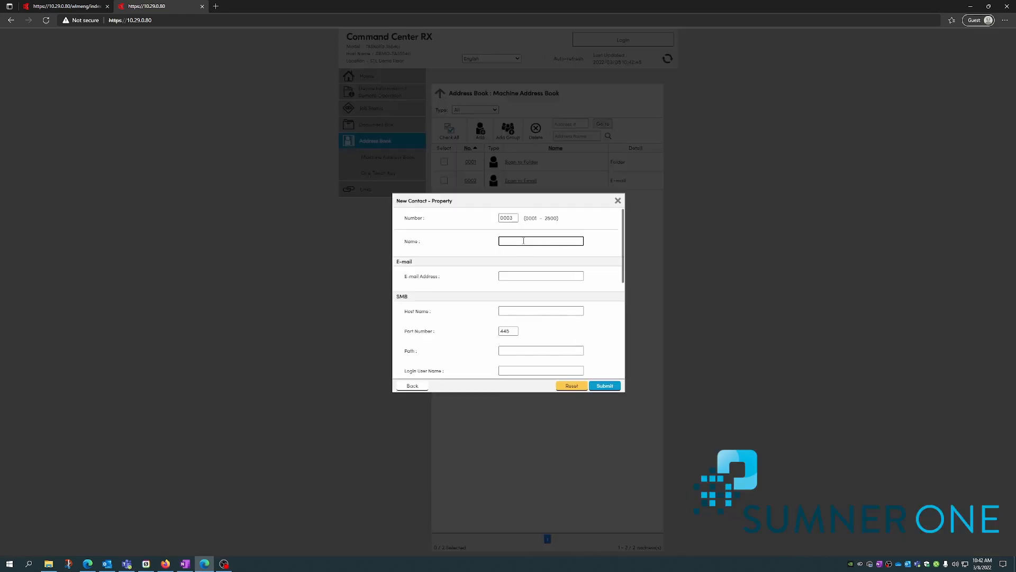
text(Mark)
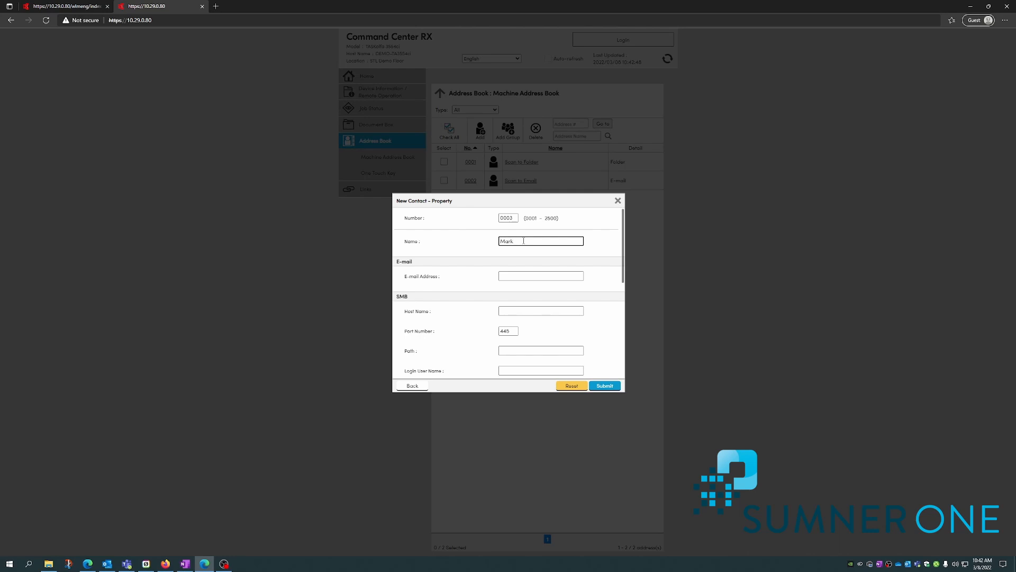
scroll(down, 3)
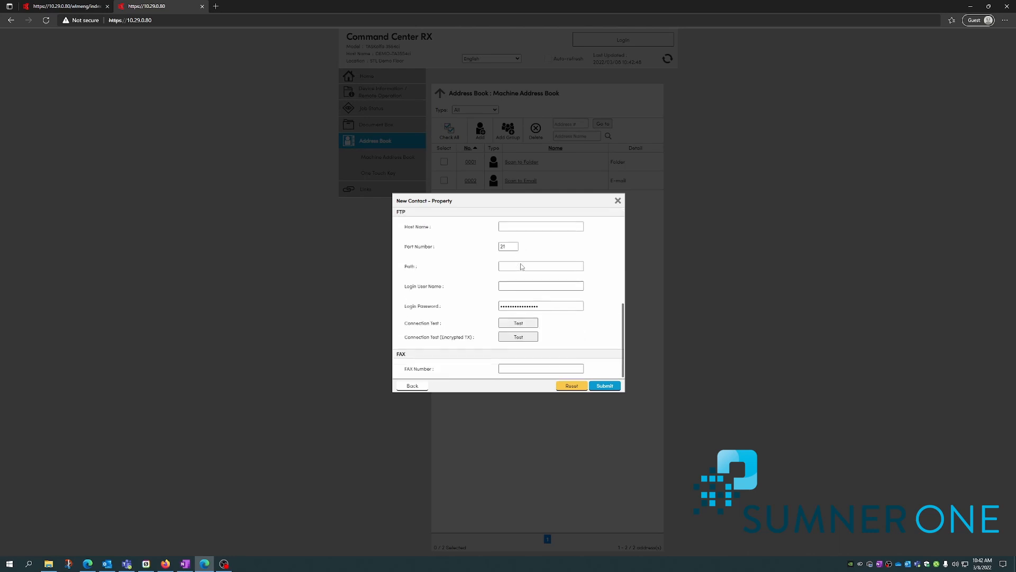
scroll(up, 3)
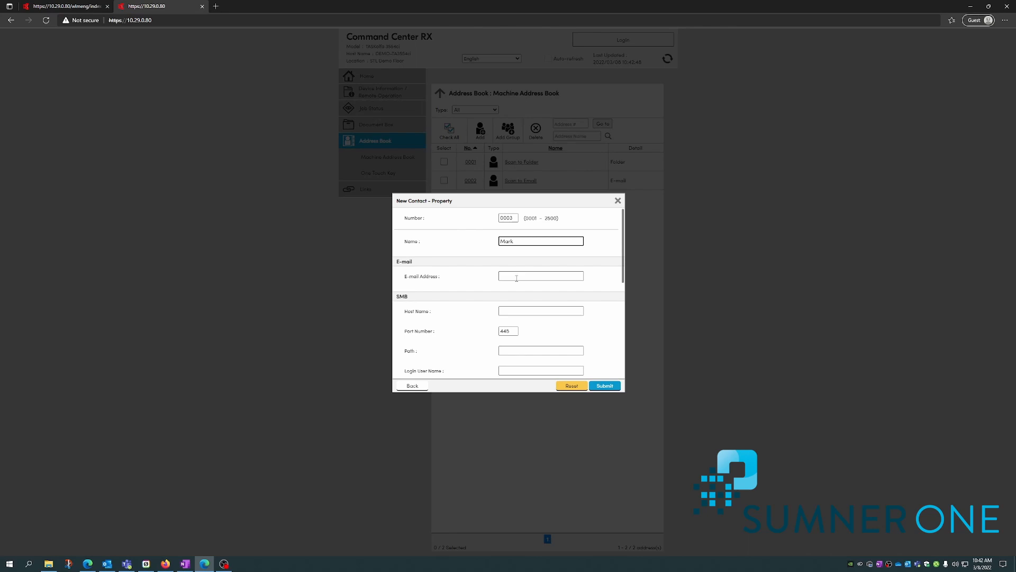
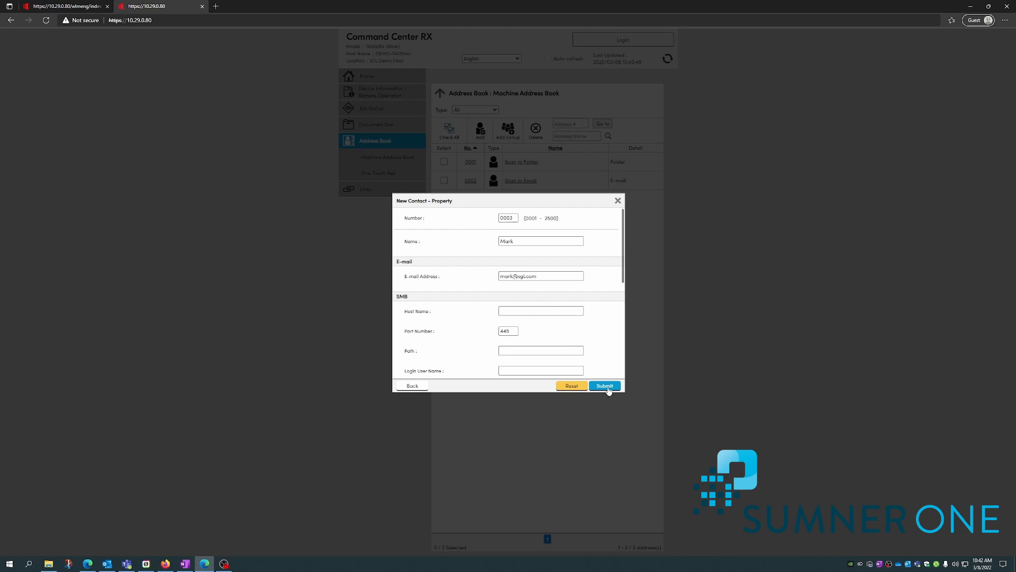
click(603, 386)
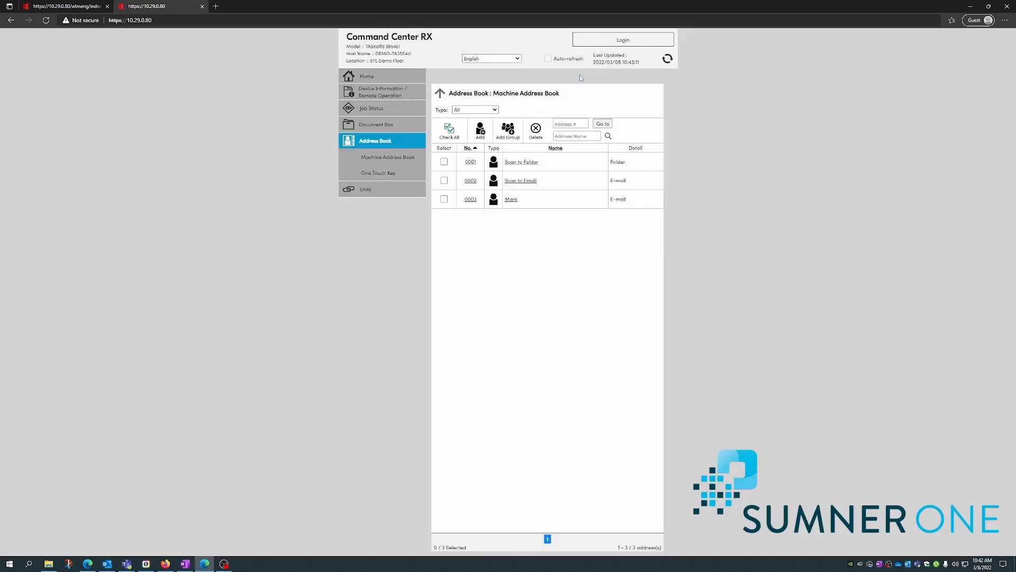
mouse_move(573, 177)
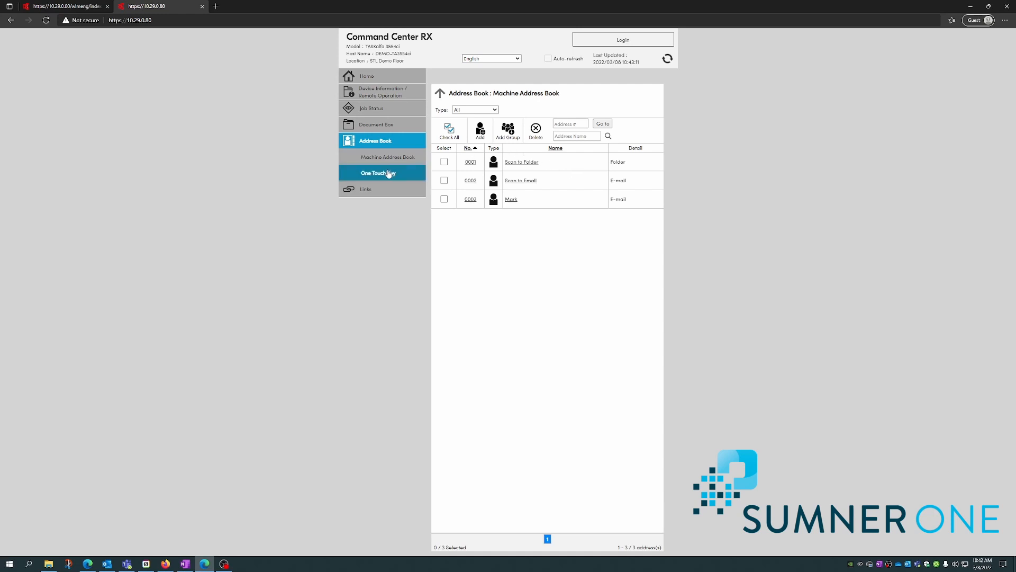
mouse_move(465, 173)
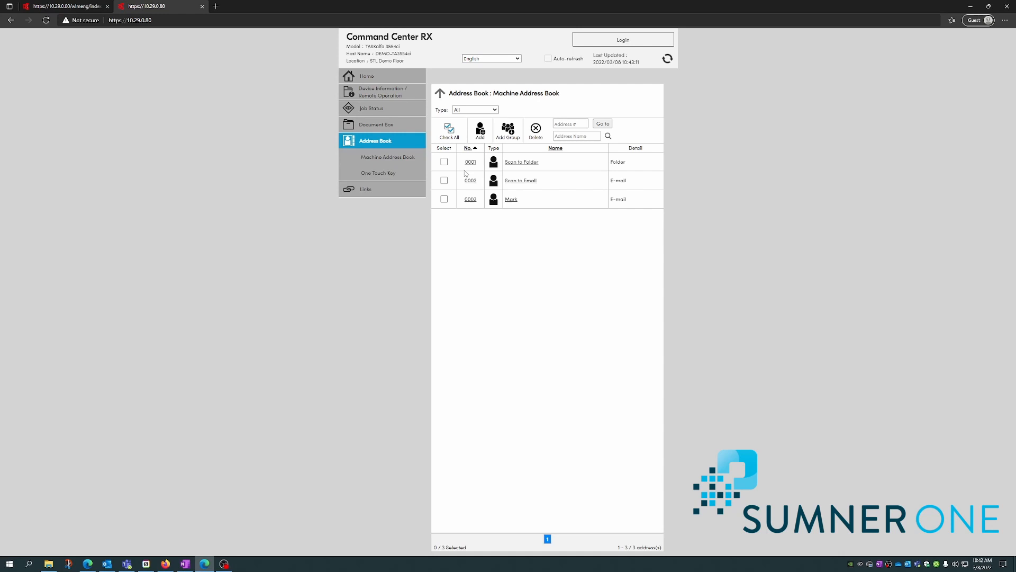
mouse_move(525, 201)
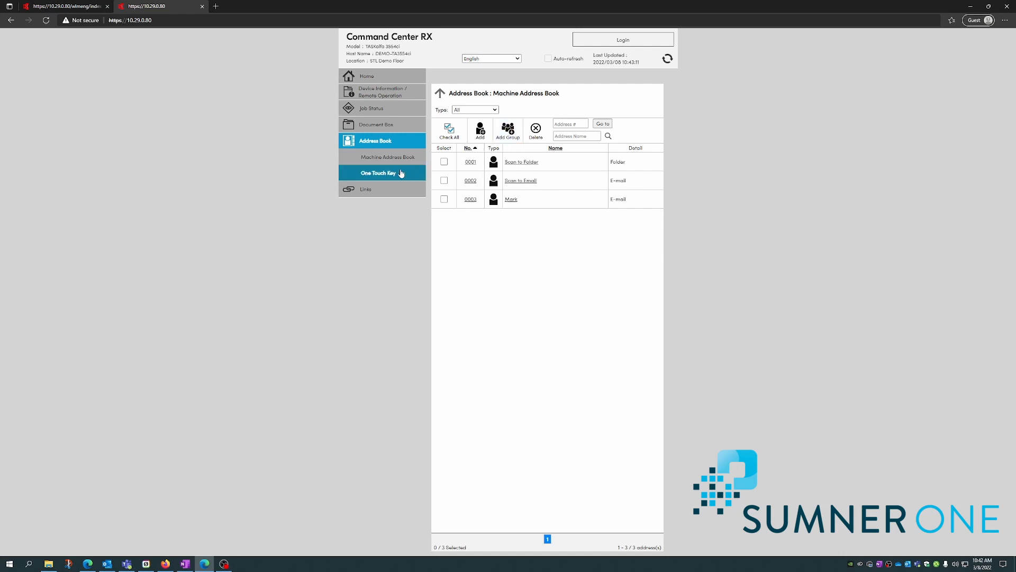
Step: Set One Touch Key 1's destination to Mark from the address book and submit the key settings
click(378, 173)
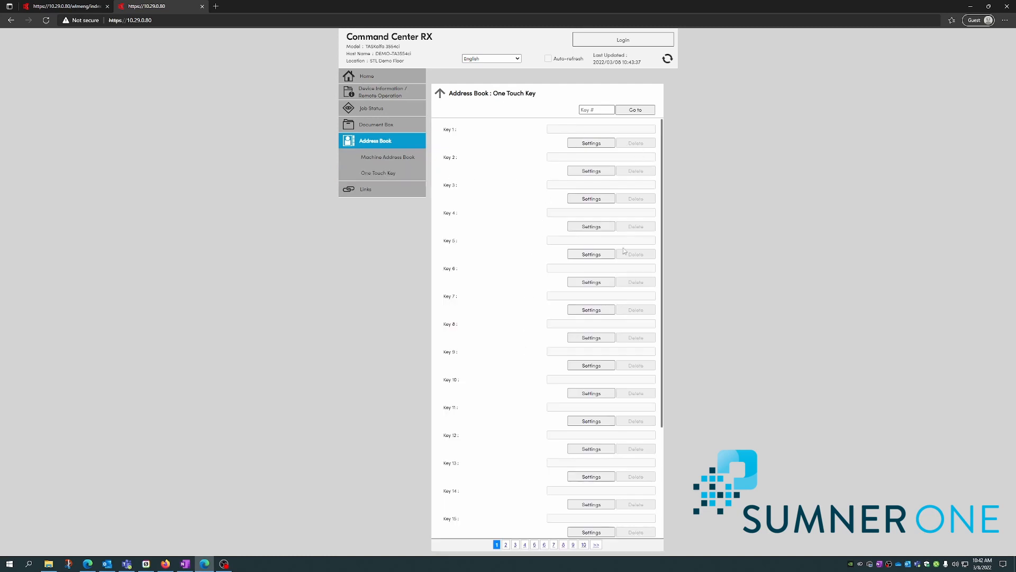
mouse_move(558, 140)
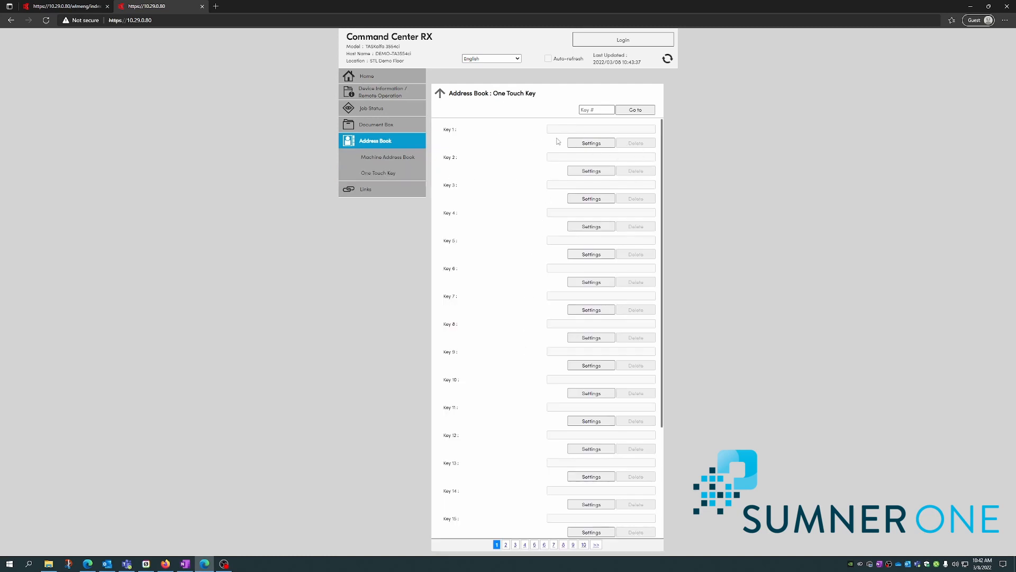
click(590, 143)
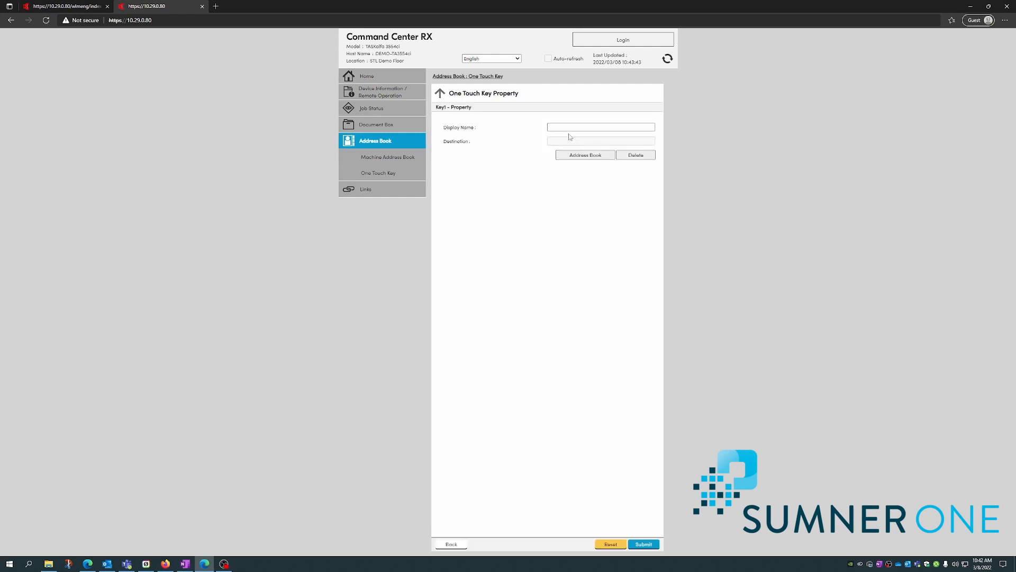
click(585, 155)
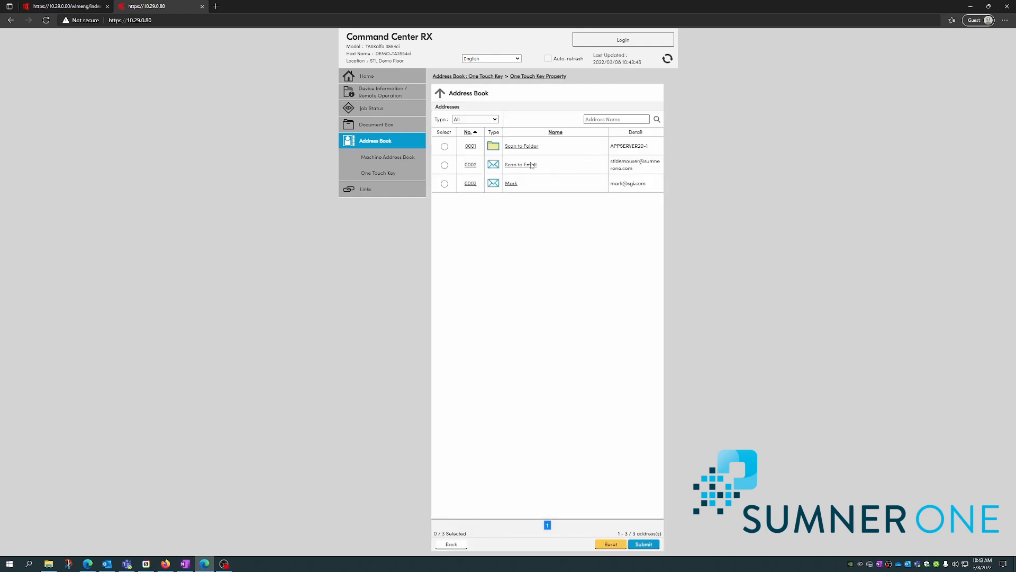
click(445, 183)
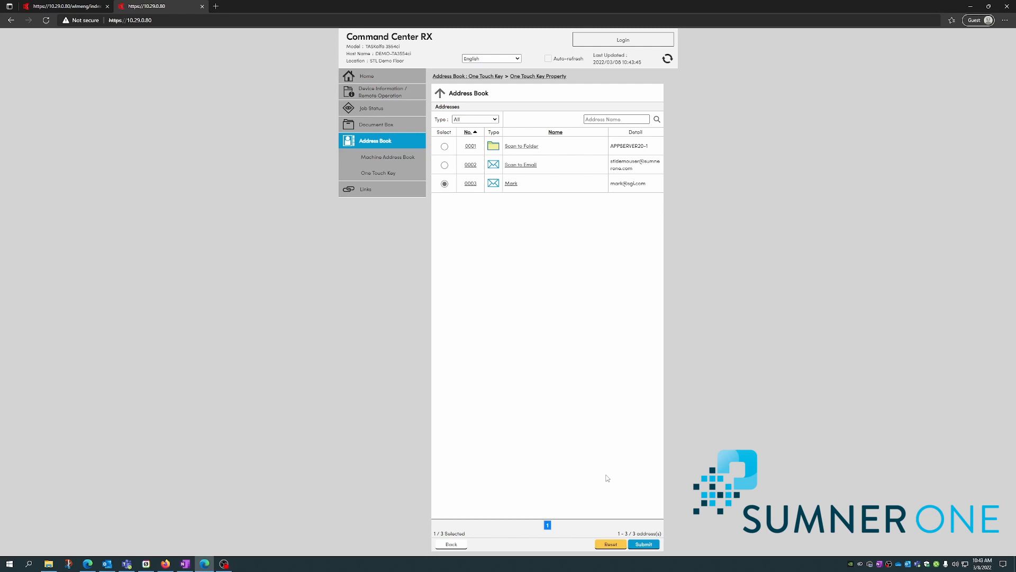
click(642, 544)
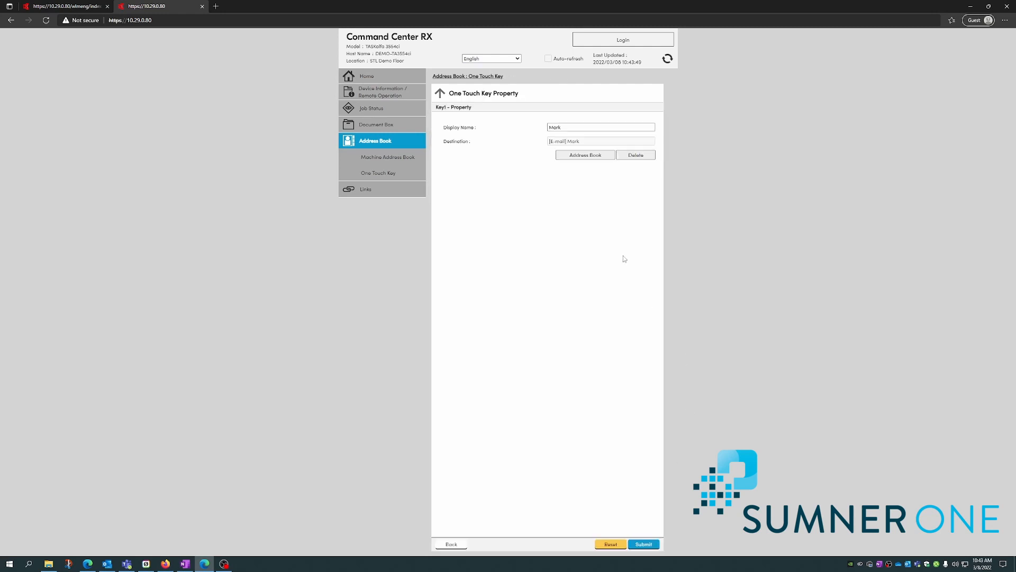
click(642, 544)
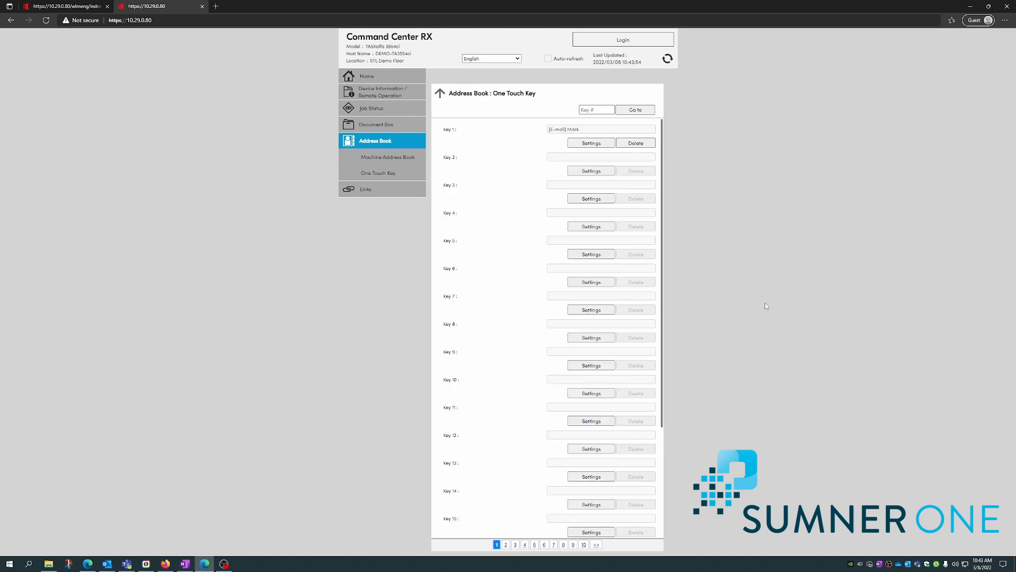
mouse_move(722, 223)
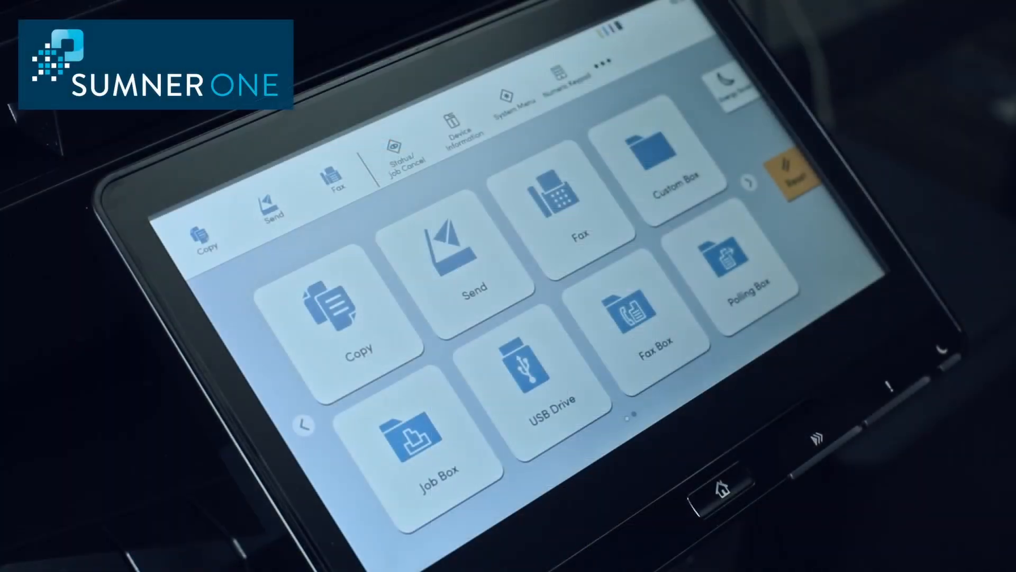
Step: On the MFP panel, enter the Address Book and begin a New Address entry
click(475, 259)
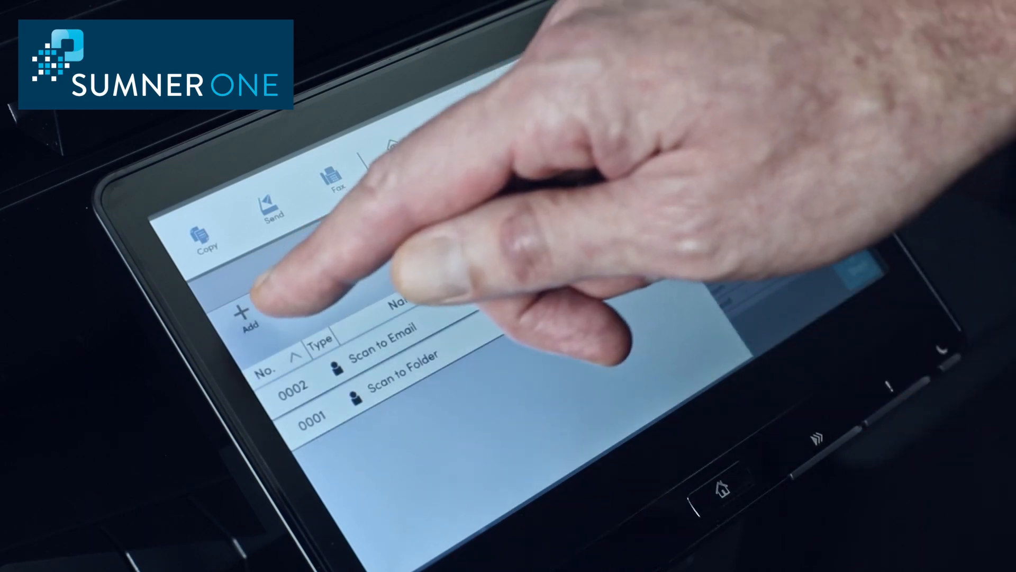
click(247, 314)
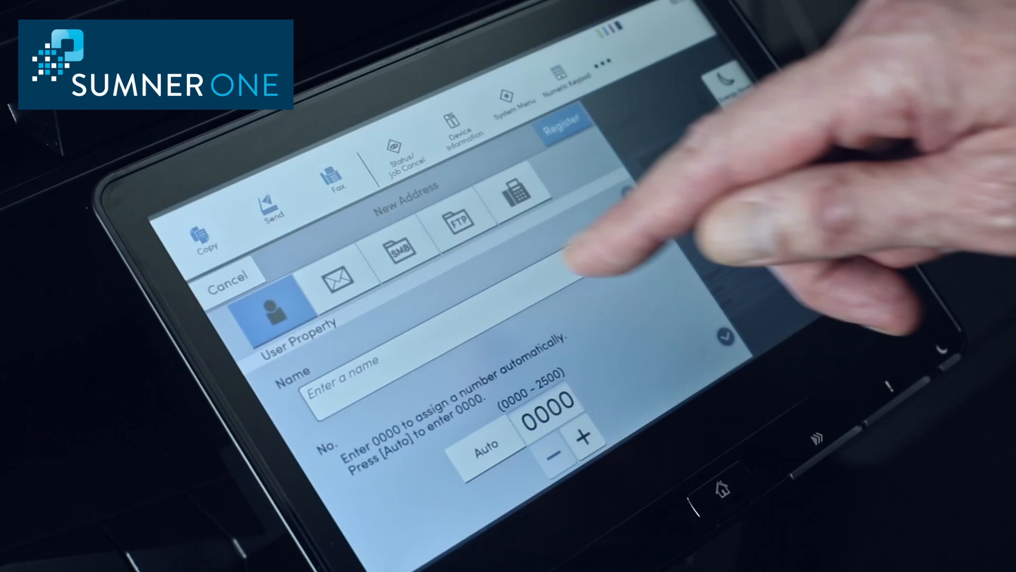
click(350, 388)
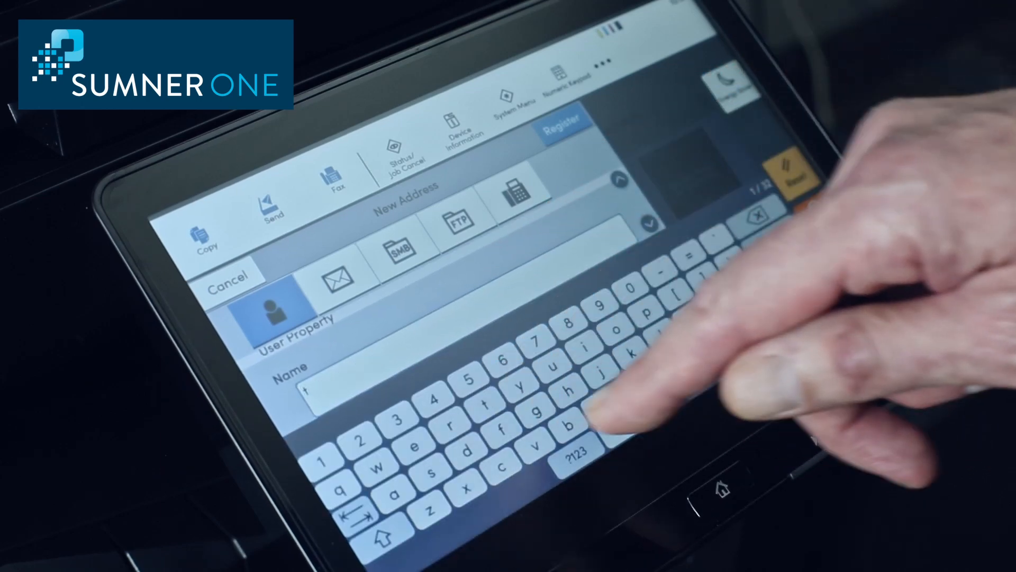
text(om)
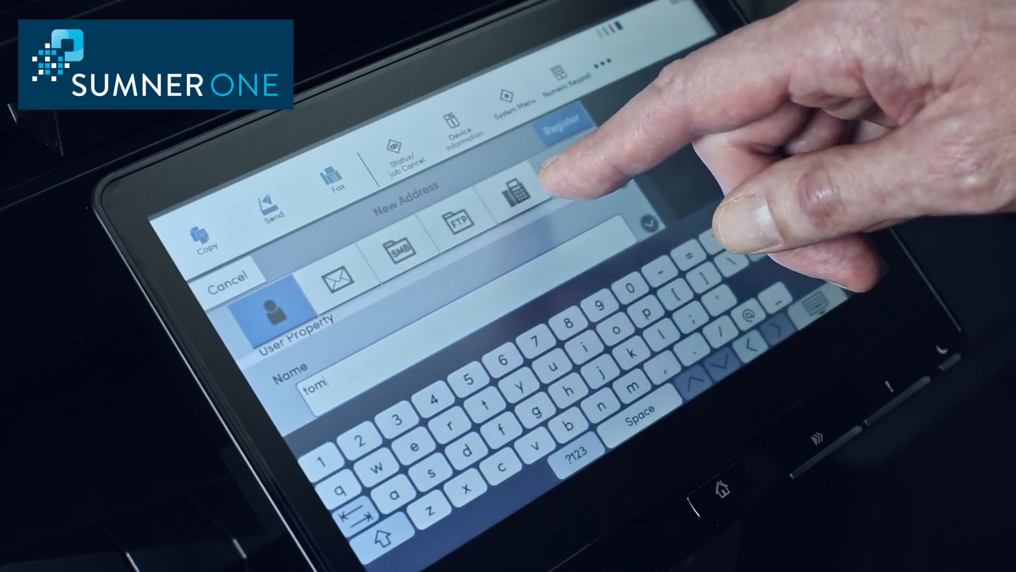
click(337, 281)
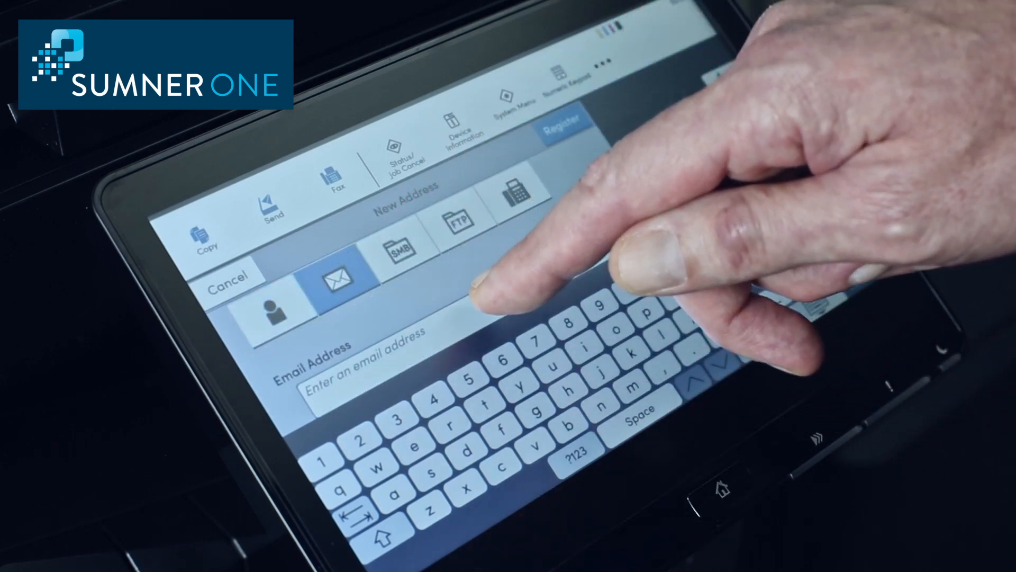
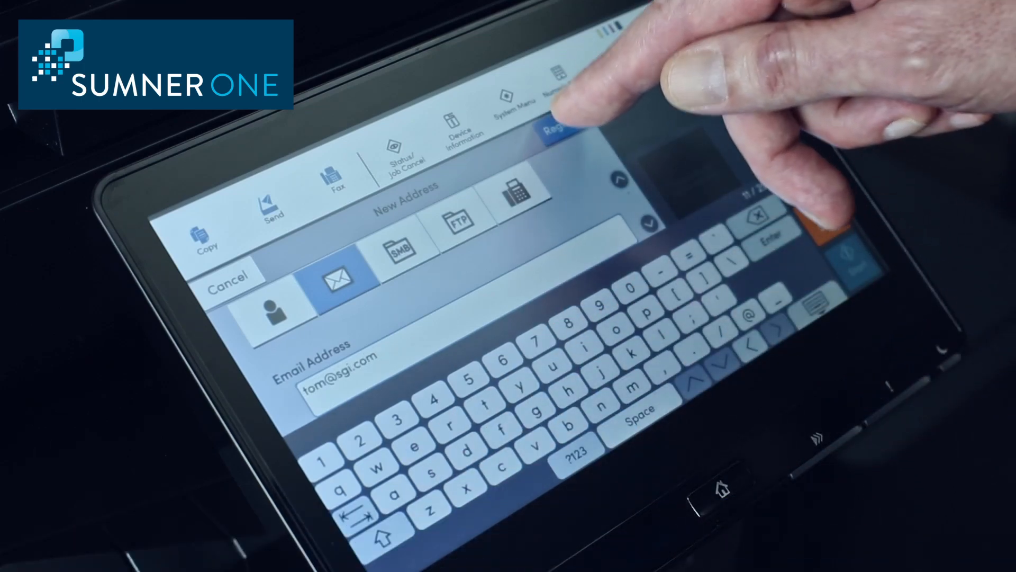
click(559, 127)
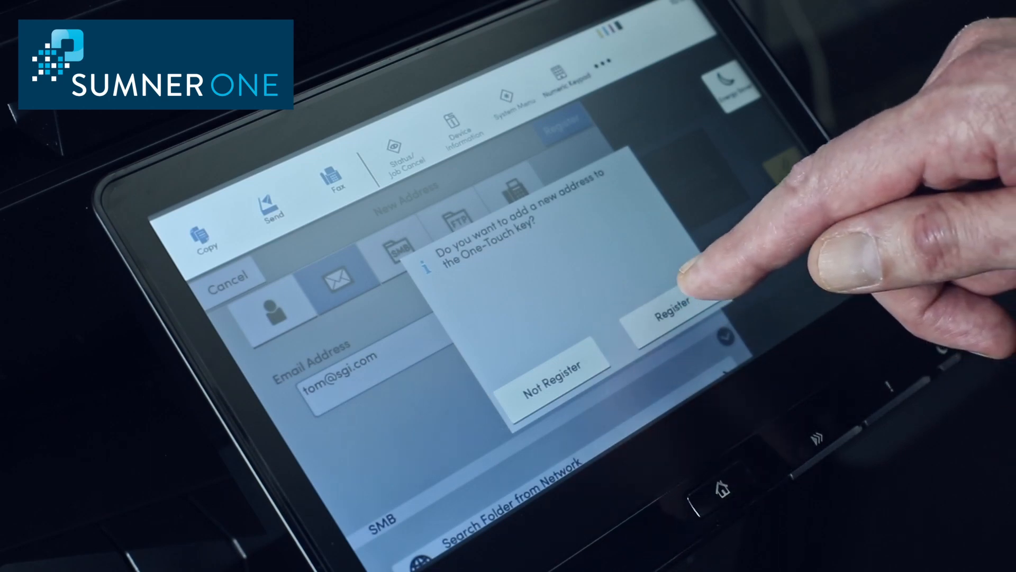
Step: Register tom on One-Touch key 0001 using his e-mail address as destination and save
click(668, 308)
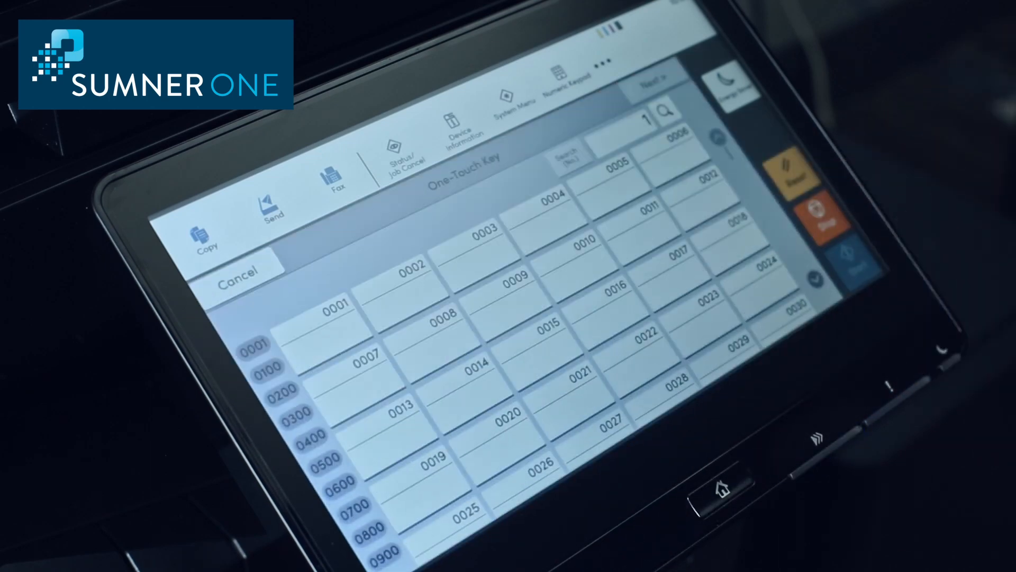
click(315, 327)
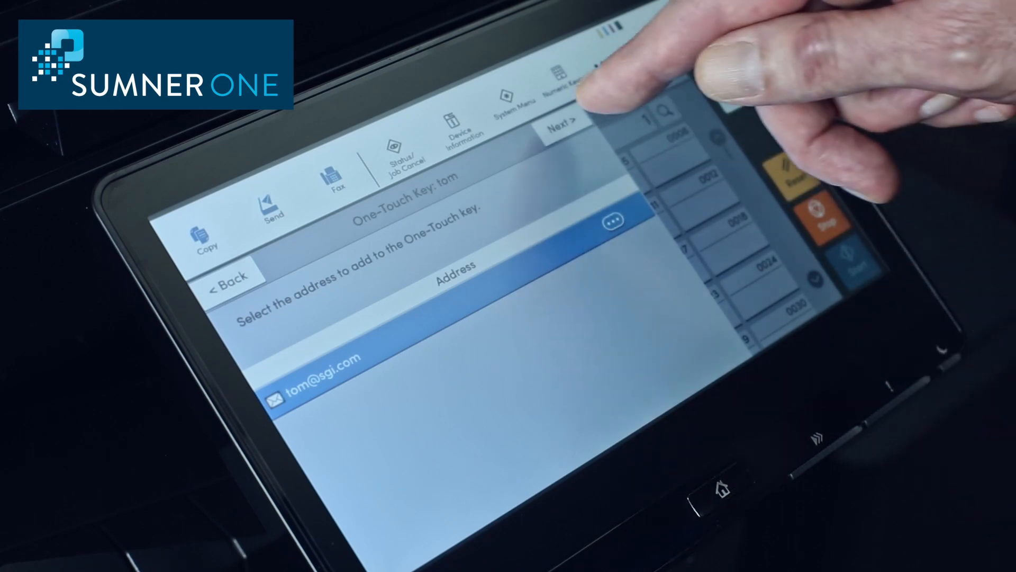
click(316, 393)
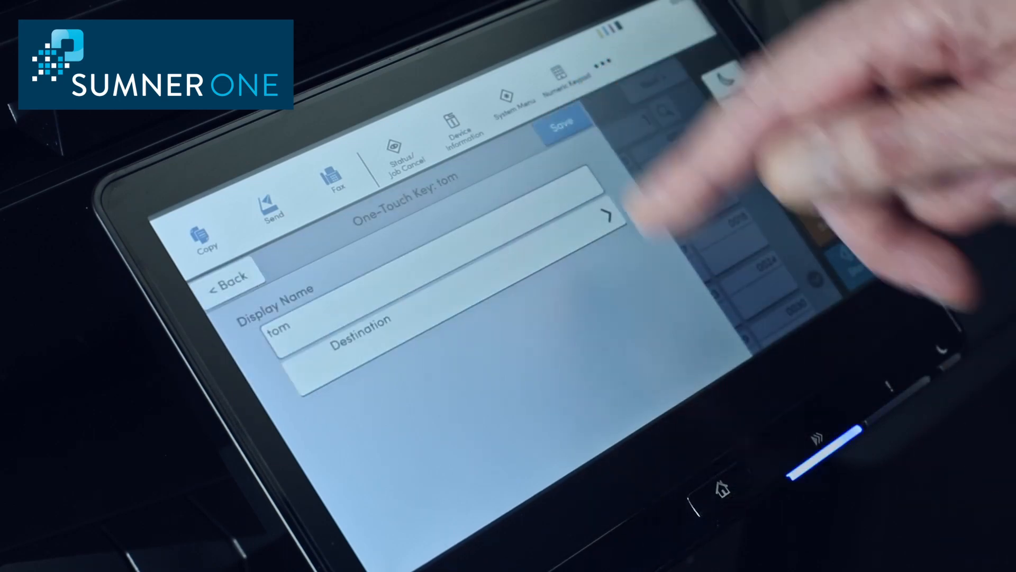
click(563, 126)
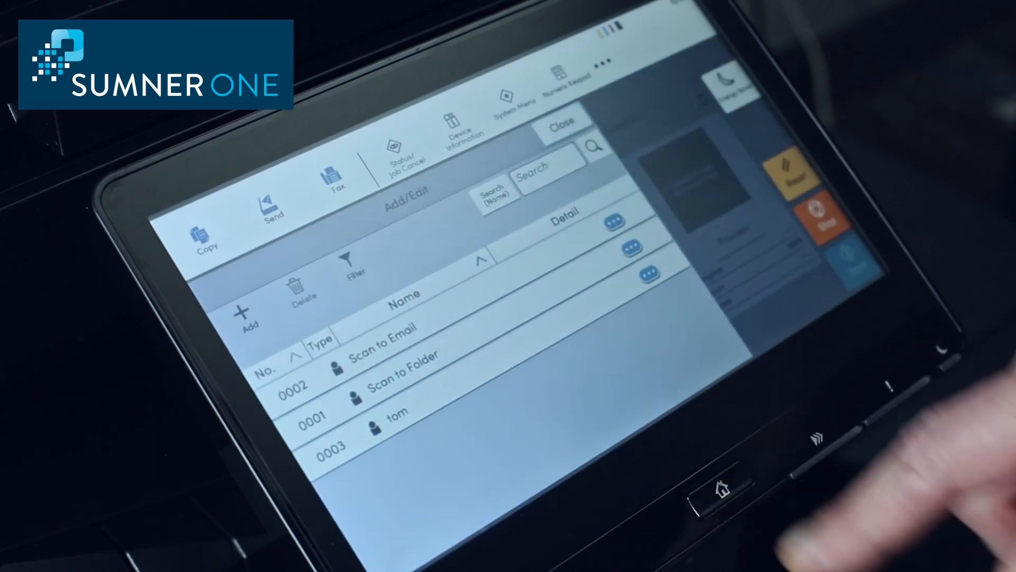
Step: Check that key 0001 shows tom in the One-Touch key grid, then return to the Send screen
click(558, 126)
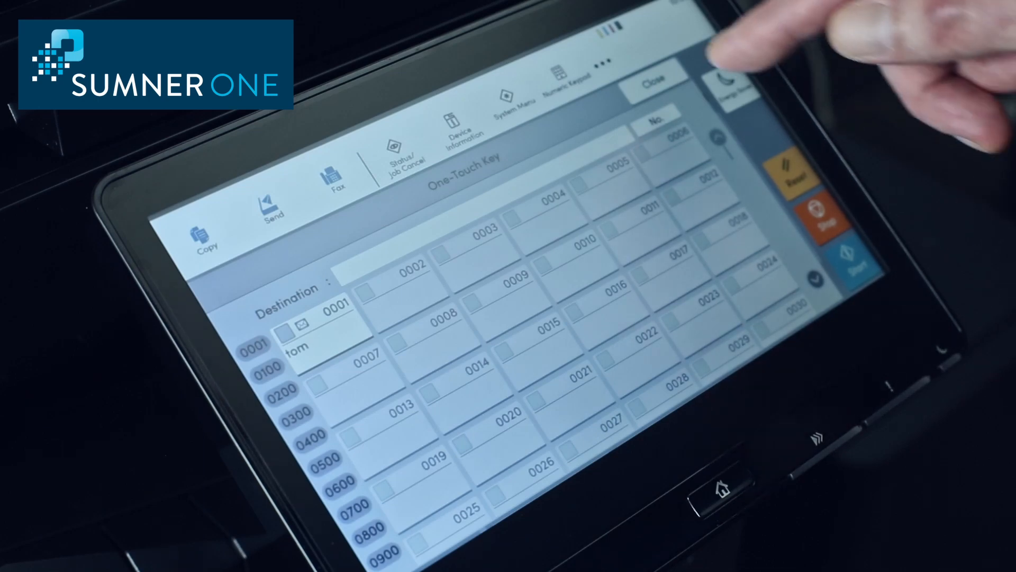
click(654, 87)
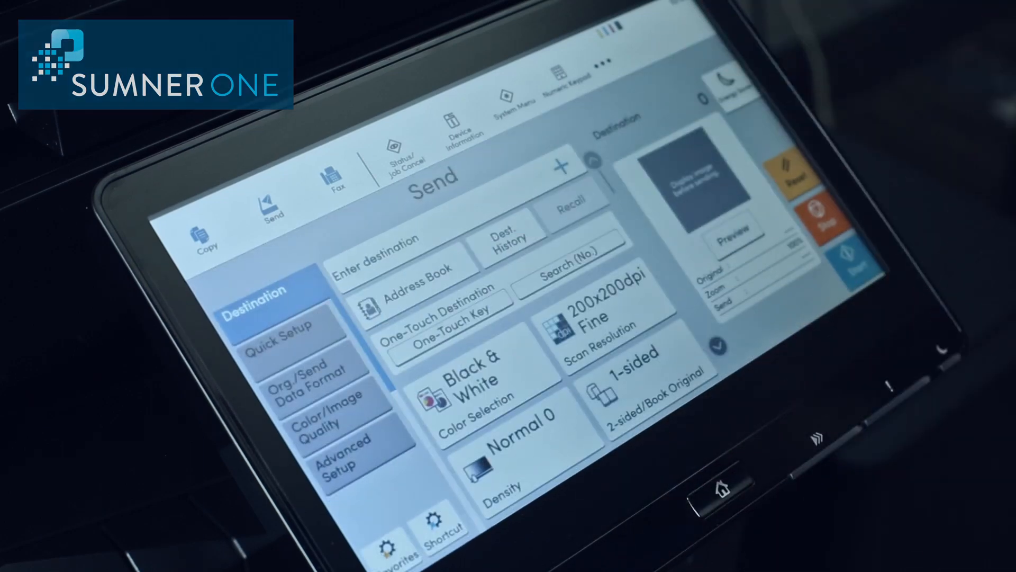